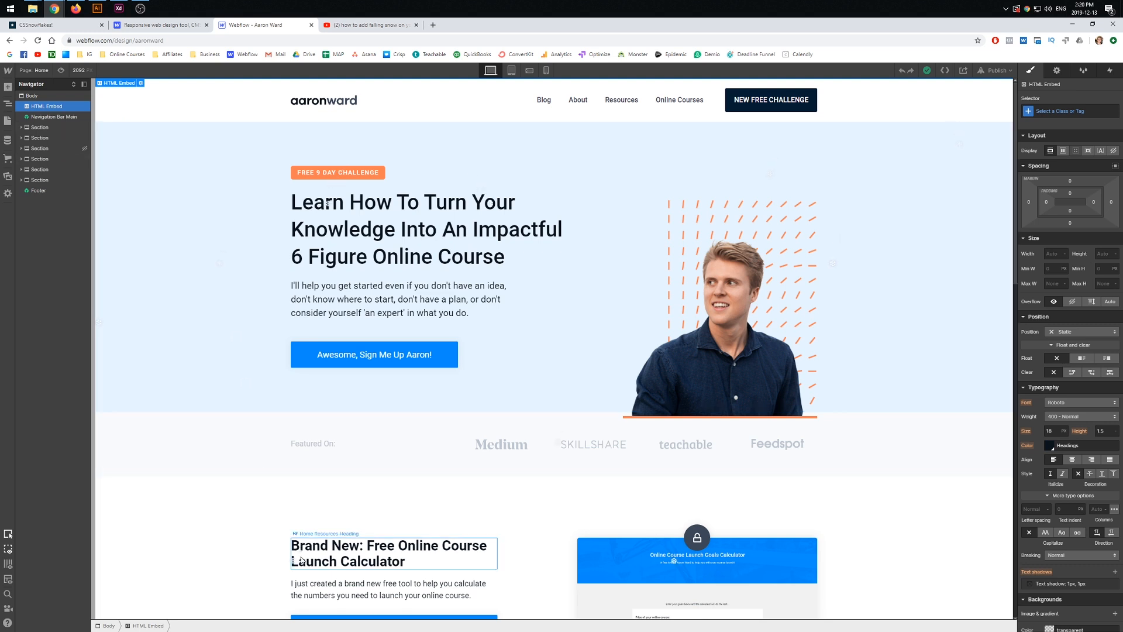
# - Scroll the Webflow canvas, then switch to the YouTube falling-snow search results
pyautogui.scroll(-3)
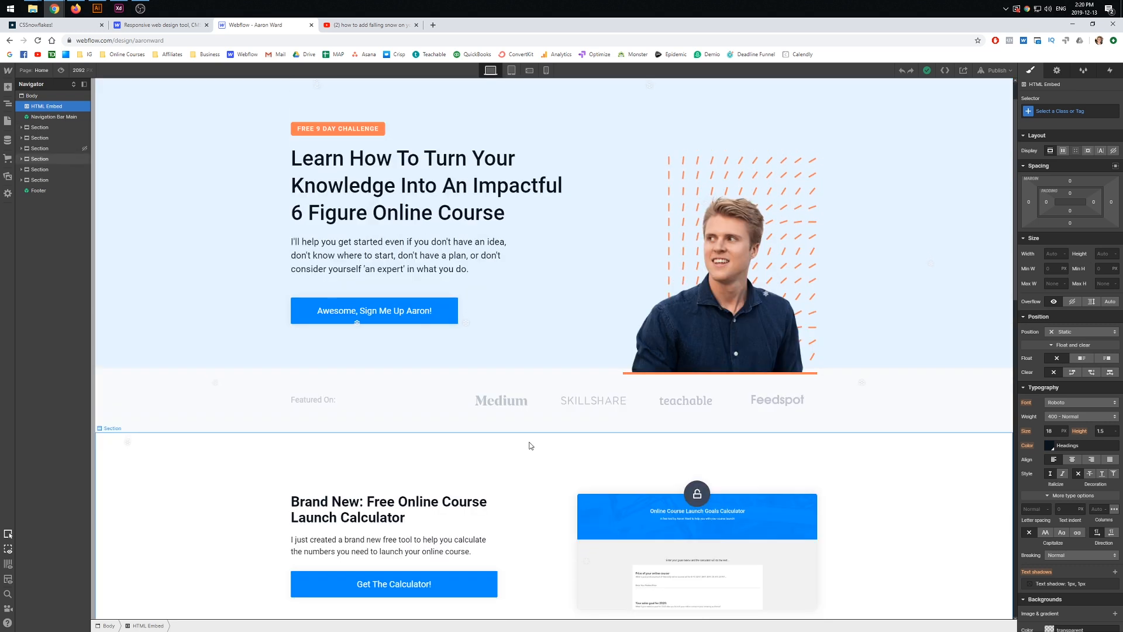
pyautogui.click(369, 25)
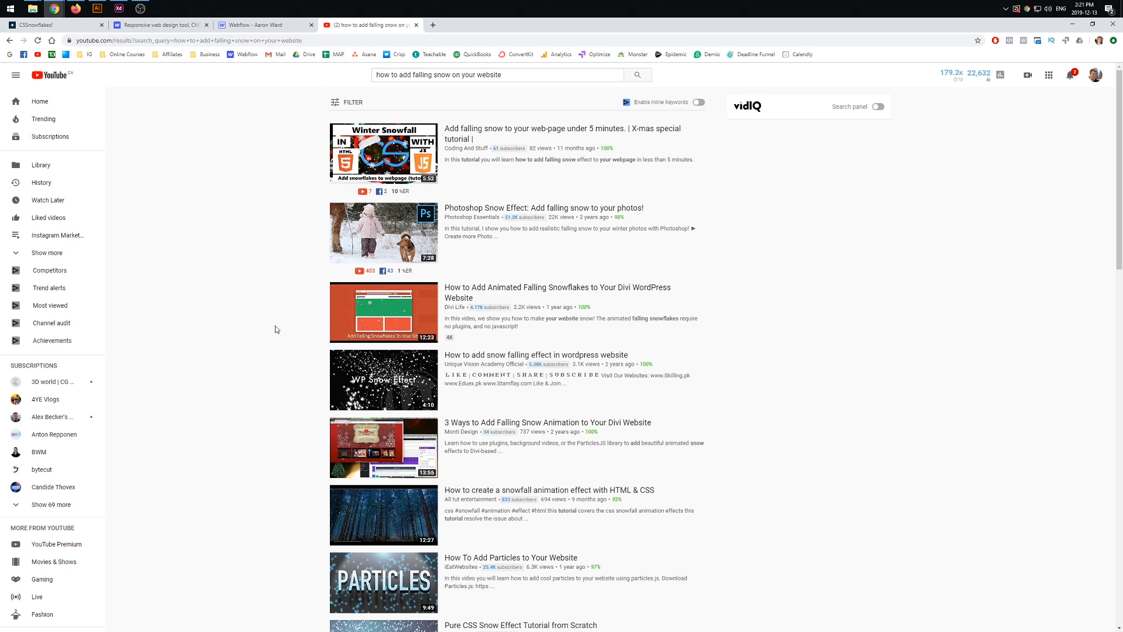
pyautogui.moveTo(244, 292)
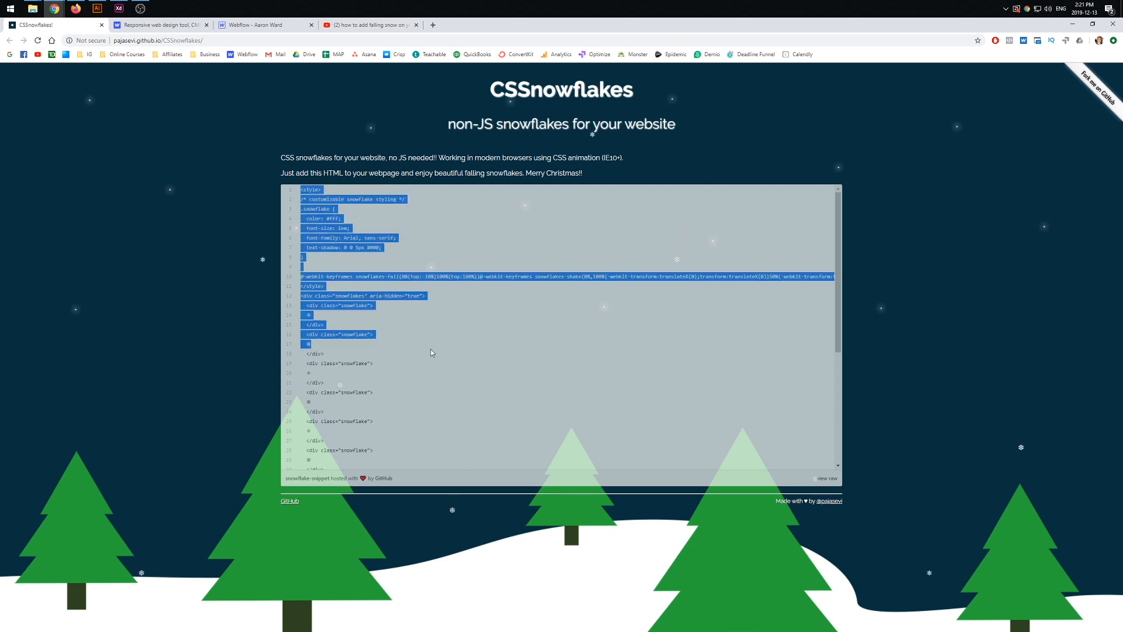
# - Scroll through the highlighted CSSnowflakes snippet and copy it via the right-click menu
pyautogui.scroll(-3)
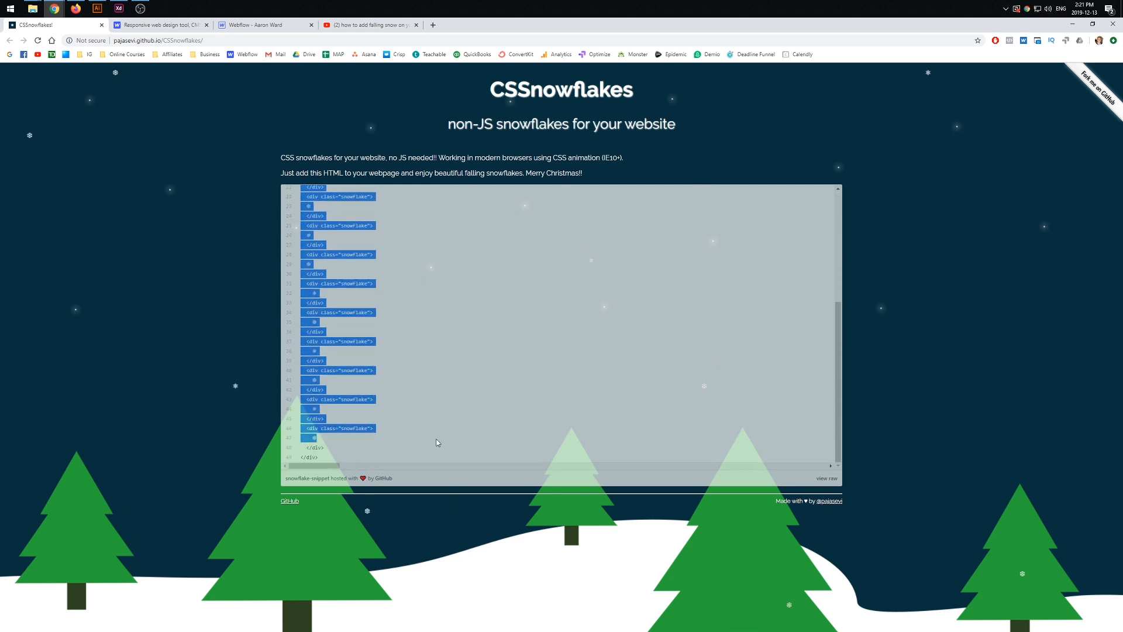
pyautogui.rightClick(320, 345)
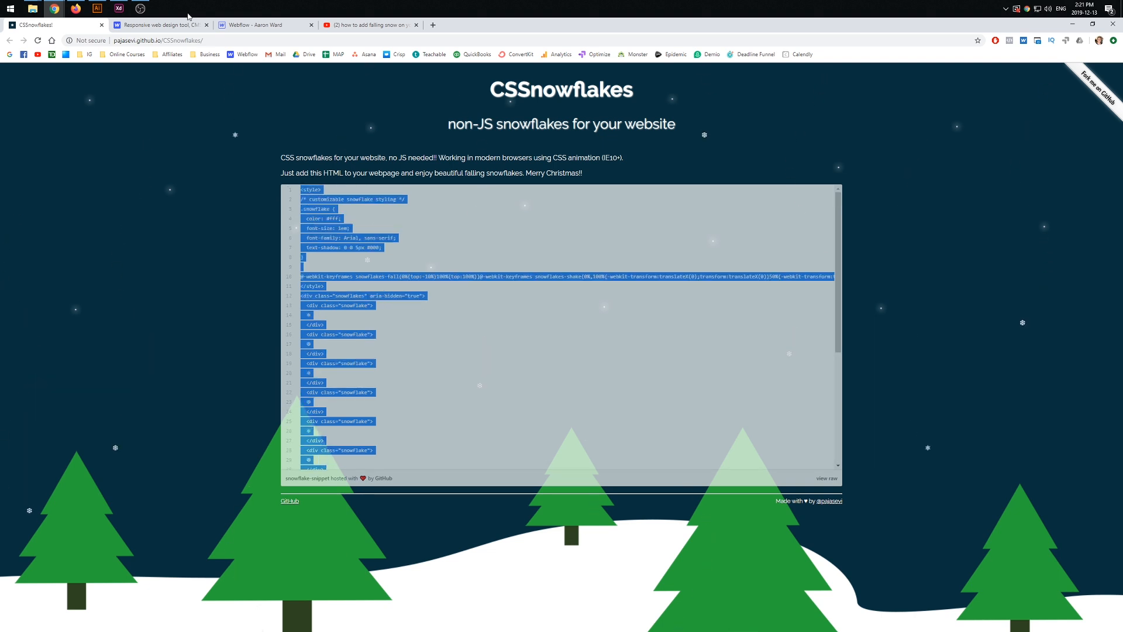
# - Scroll through the webflow.com homepage, then return to the CSSnowflakes tab
pyautogui.click(263, 25)
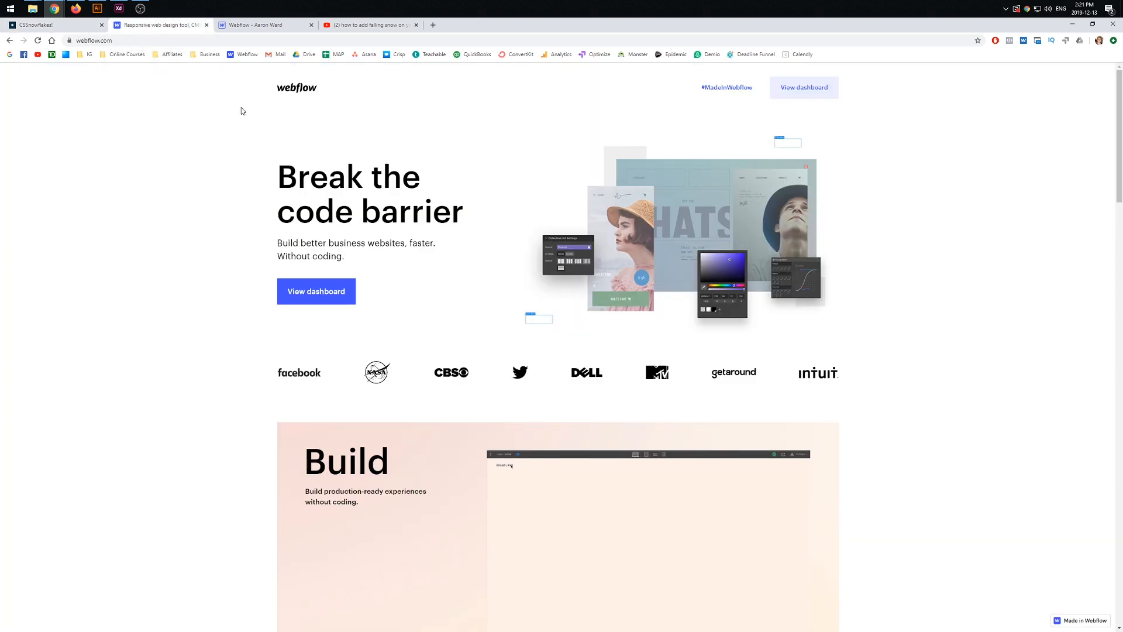
pyautogui.moveTo(282, 96)
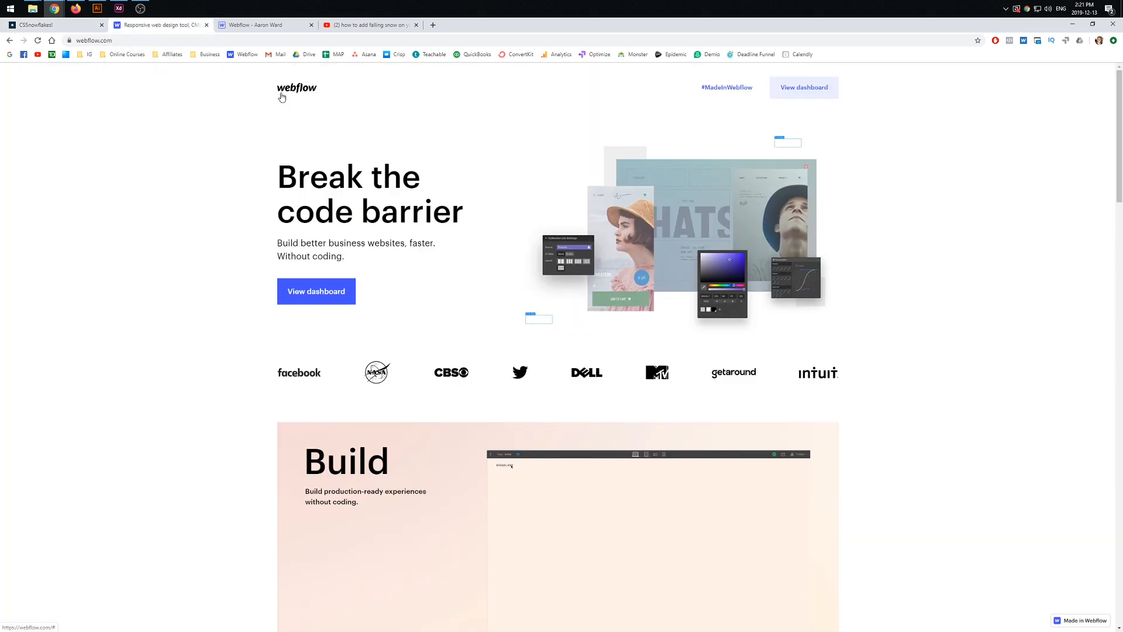
pyautogui.scroll(-3)
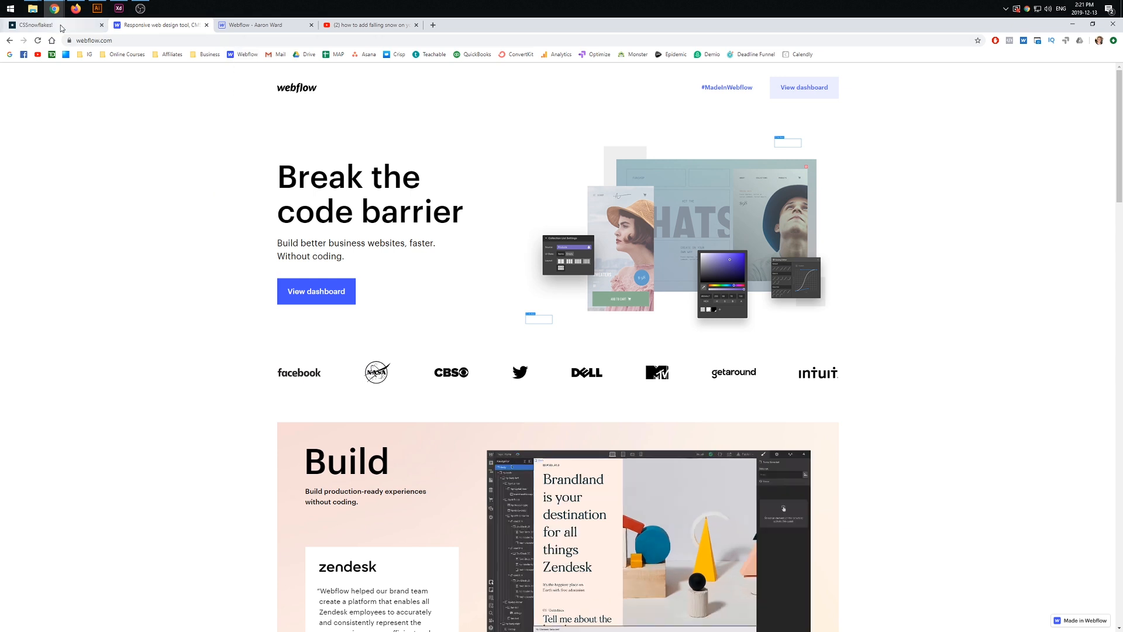
pyautogui.click(51, 25)
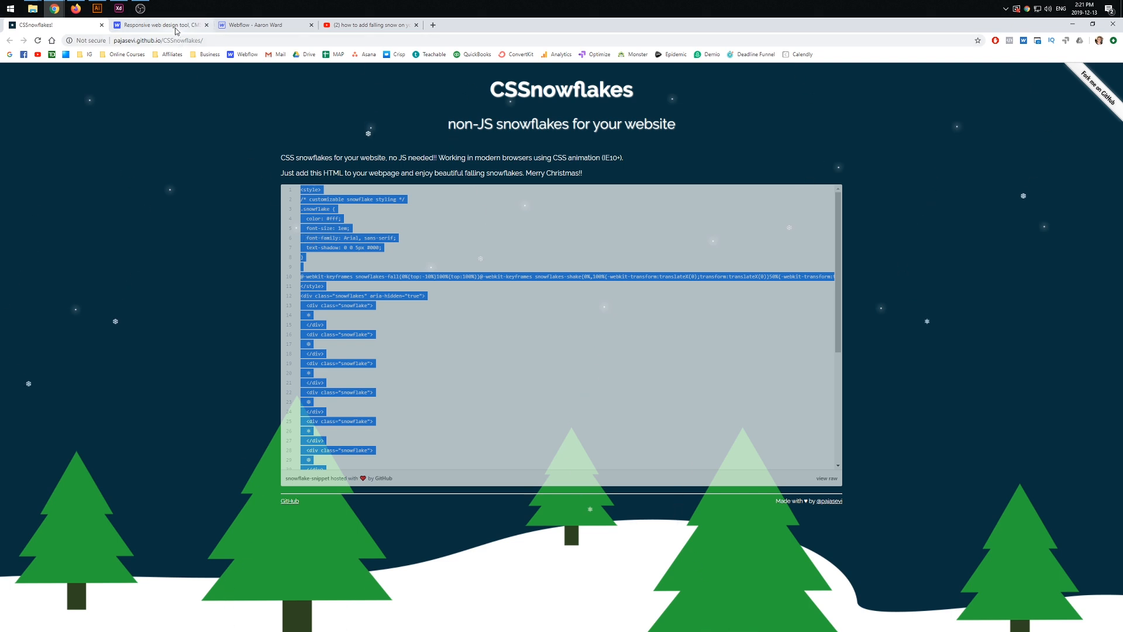
# - Switch to the Webflow Designer tab for the Aaron Ward homepage
pyautogui.click(264, 25)
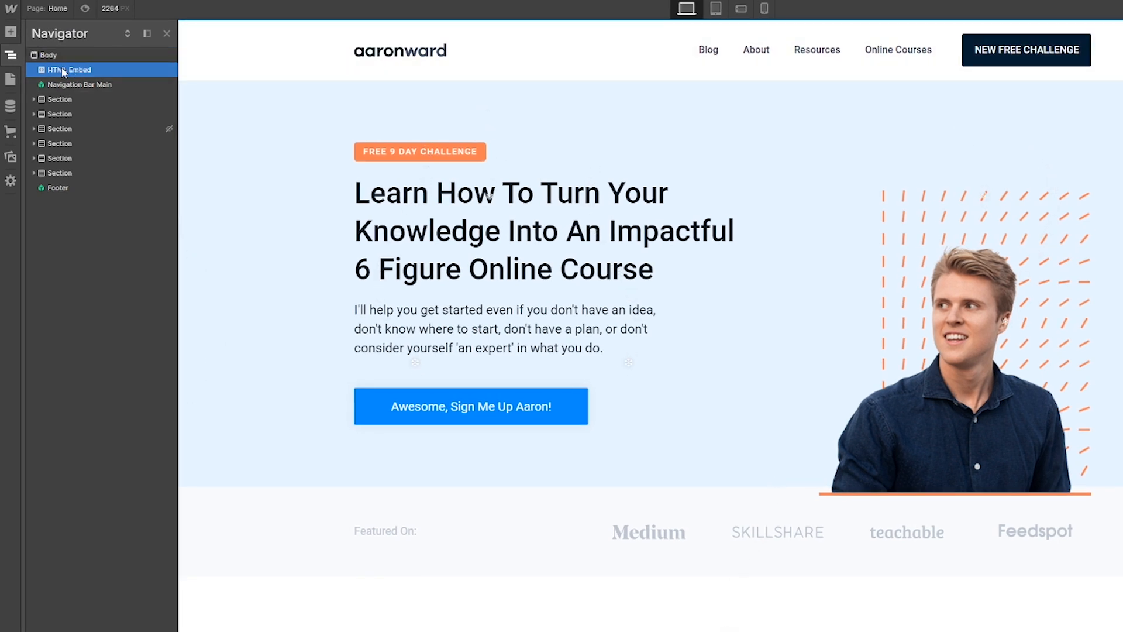
# - Browse the Add panel components to find the Embed element
pyautogui.click(11, 34)
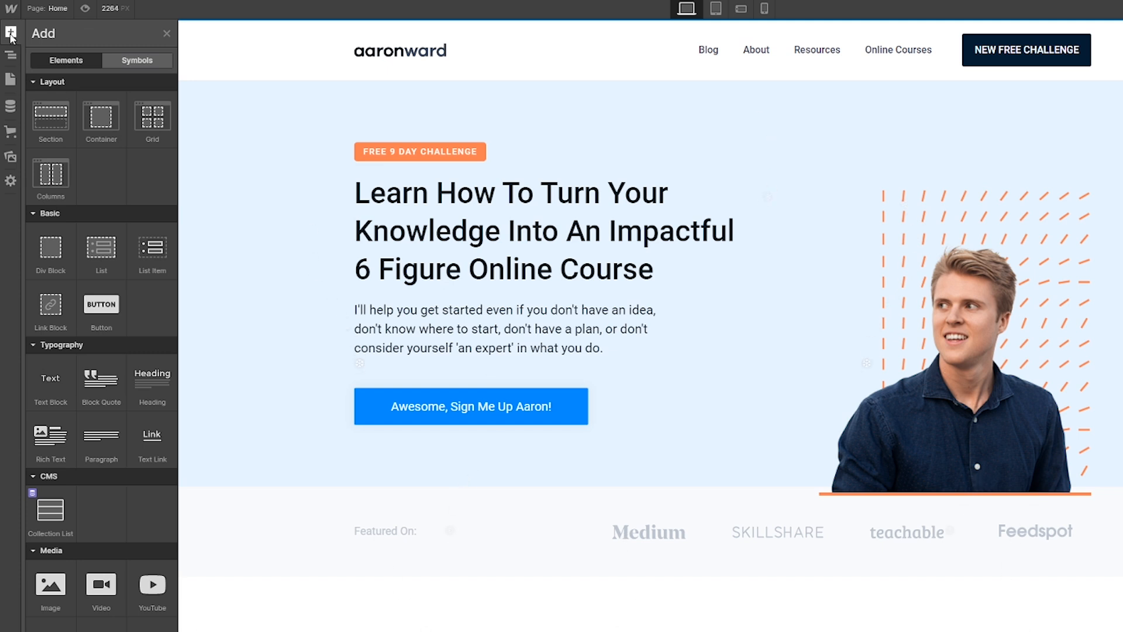
pyautogui.scroll(-3)
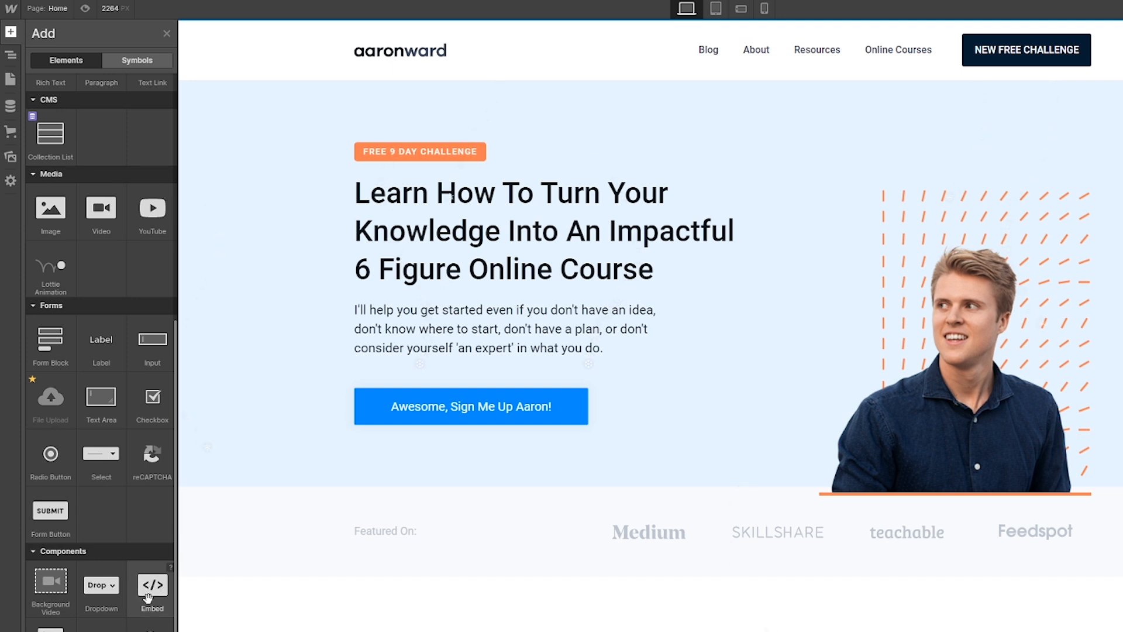
pyautogui.moveTo(164, 574)
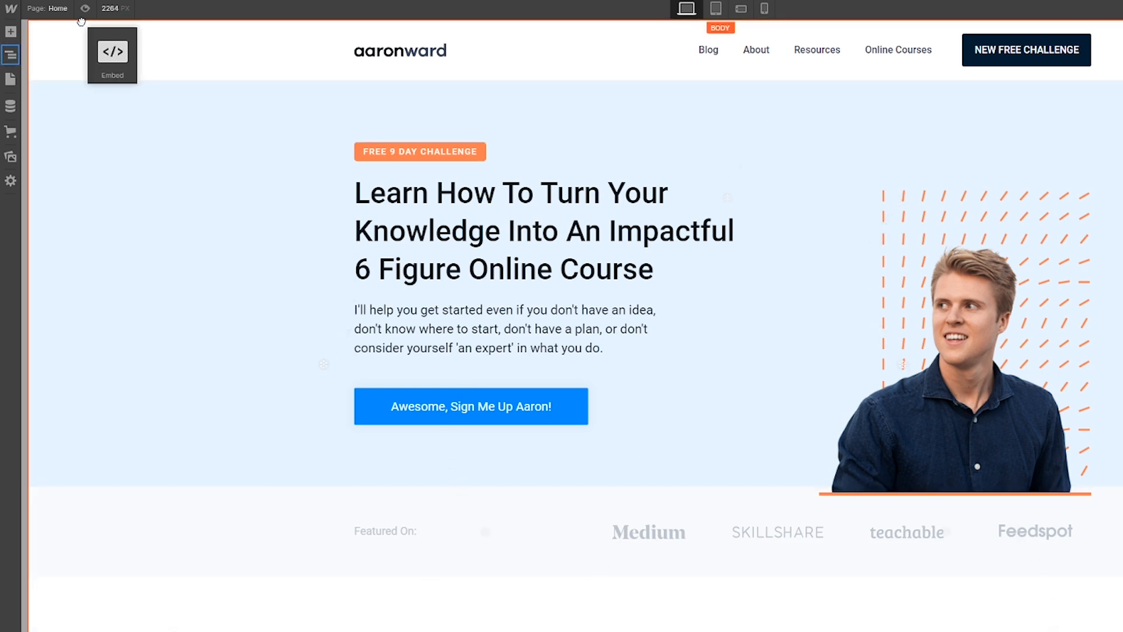
pyautogui.click(112, 52)
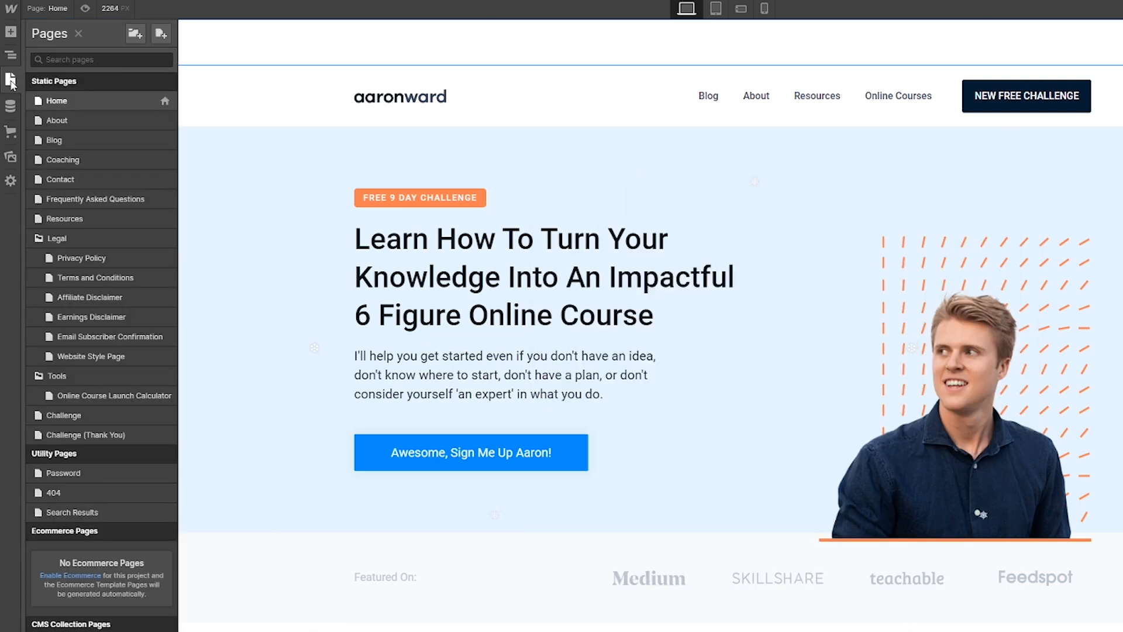
# - Select the HTML Embed in the Navigator and open its code editor from Settings
pyautogui.click(10, 55)
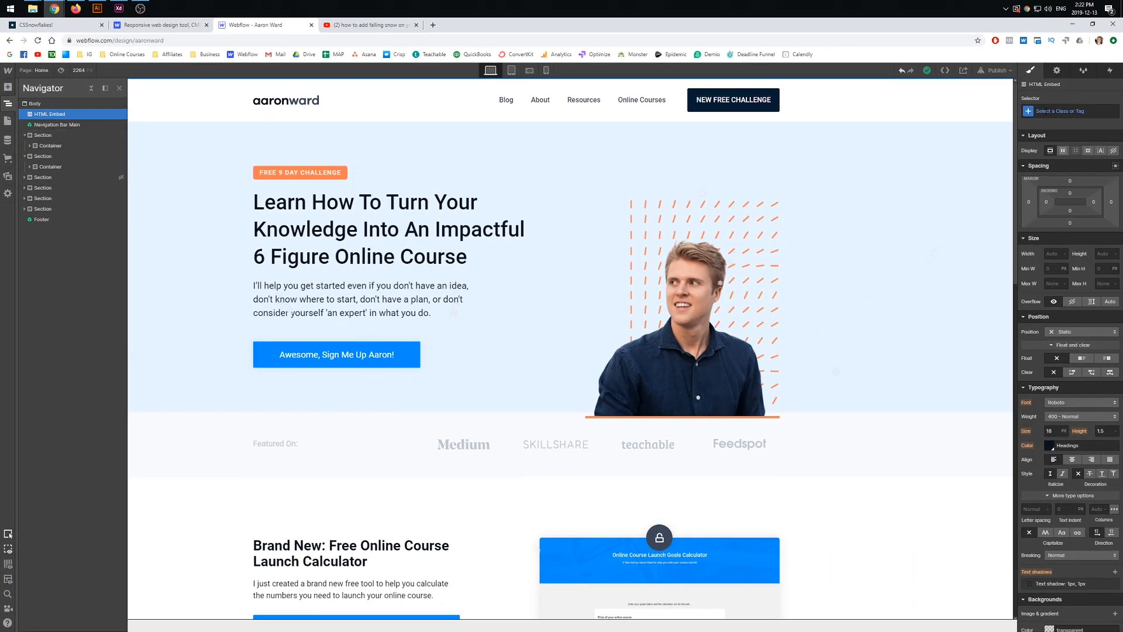
pyautogui.click(1056, 70)
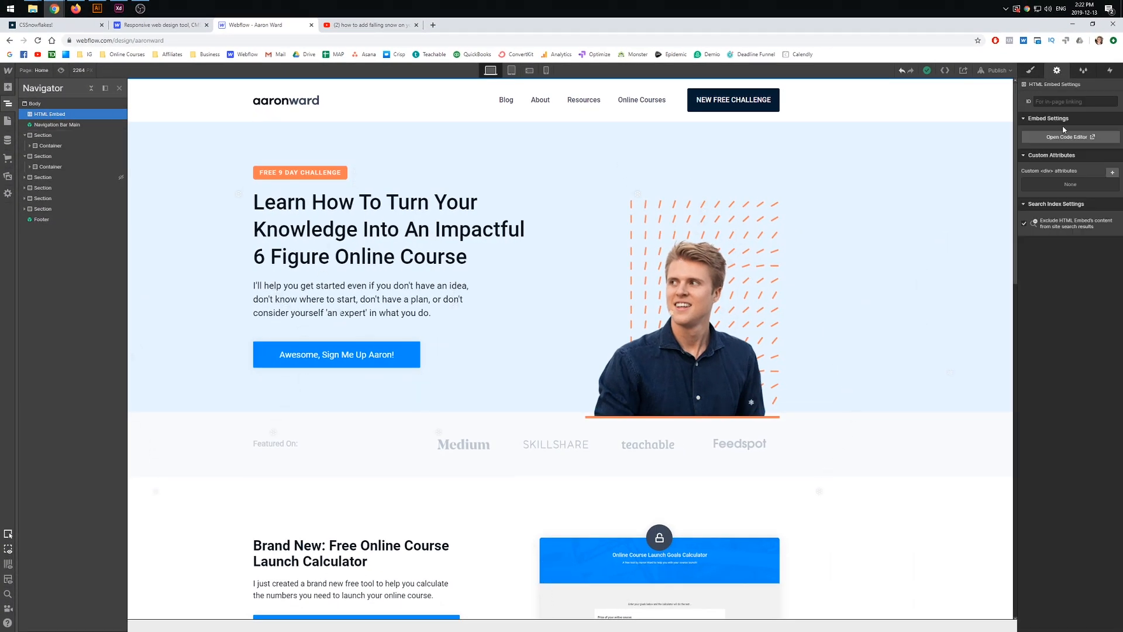
pyautogui.click(1067, 137)
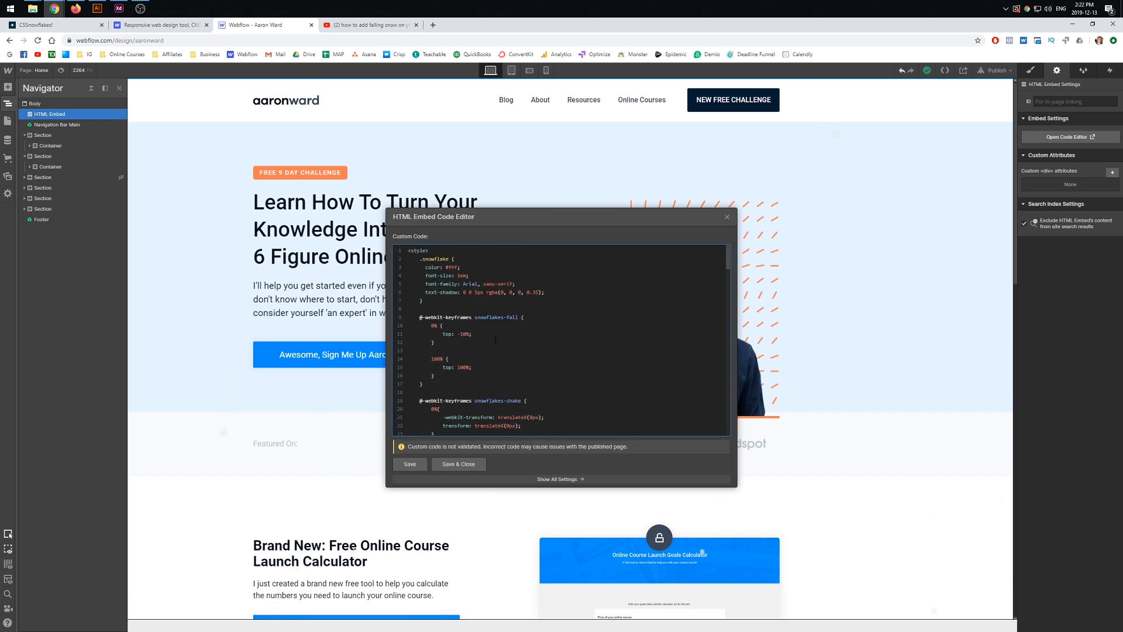
# - Change the text-shadow to rgba(0, 0, 0, 0.9) and Save & Close the embed
pyautogui.scroll(-3)
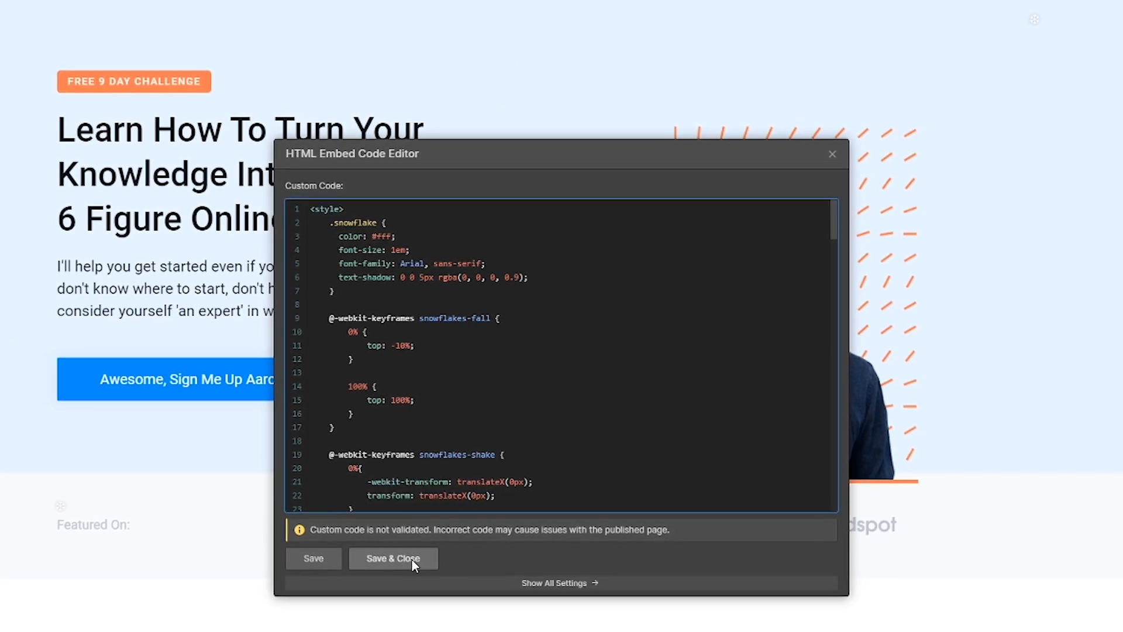
pyautogui.click(393, 558)
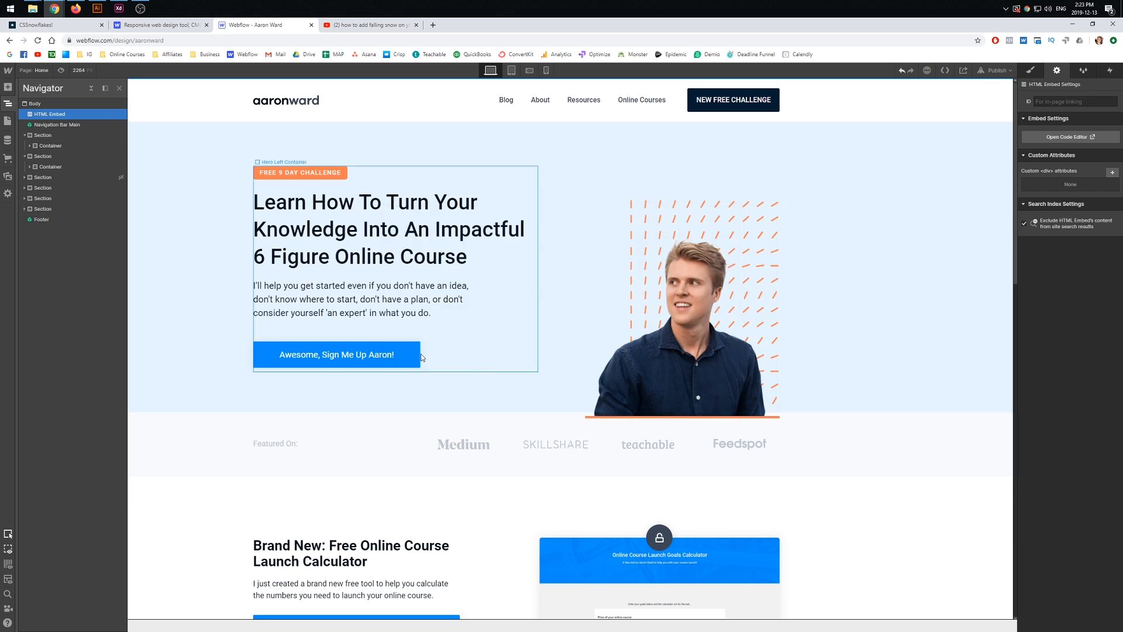
pyautogui.scroll(-3)
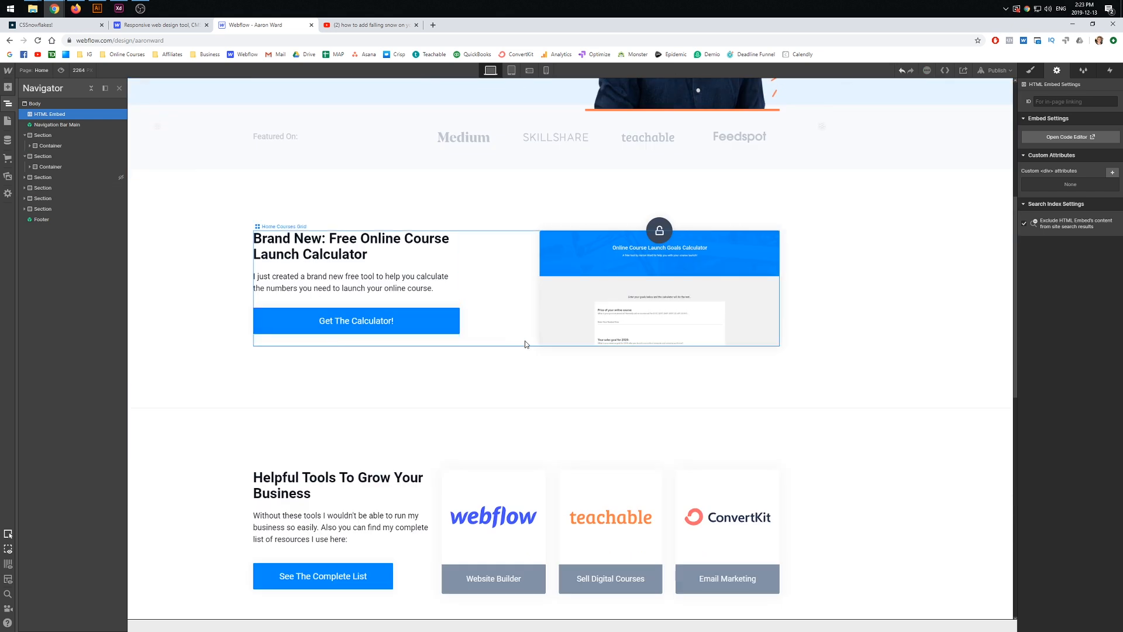
pyautogui.scroll(-3)
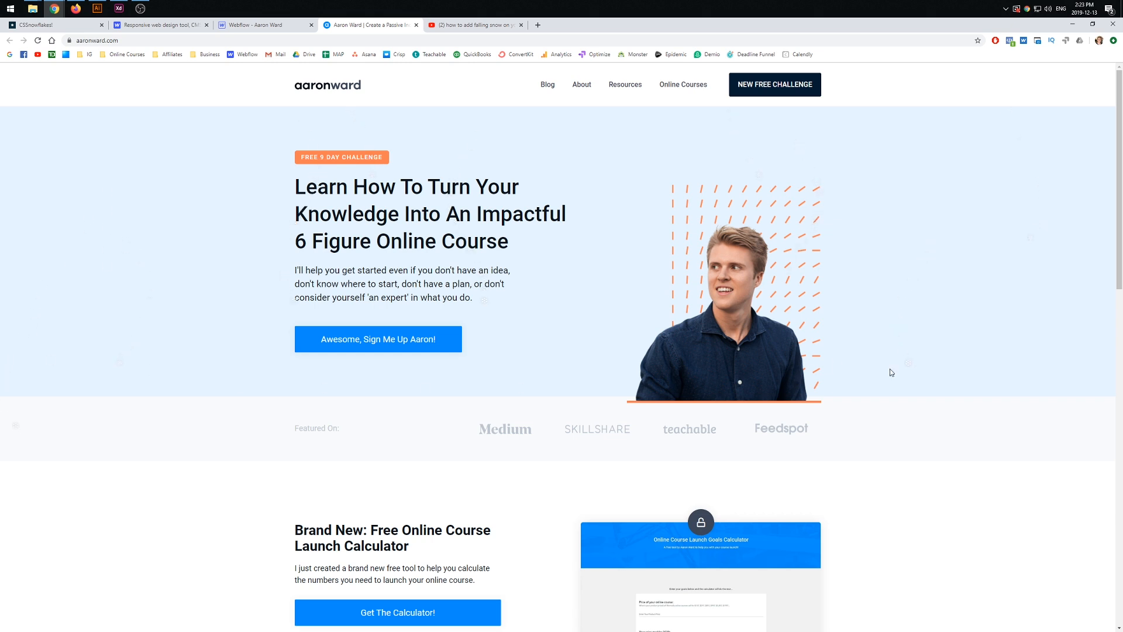
# - Scroll the live aaronward.com homepage to watch the faint falling snowflakes
pyautogui.scroll(-3)
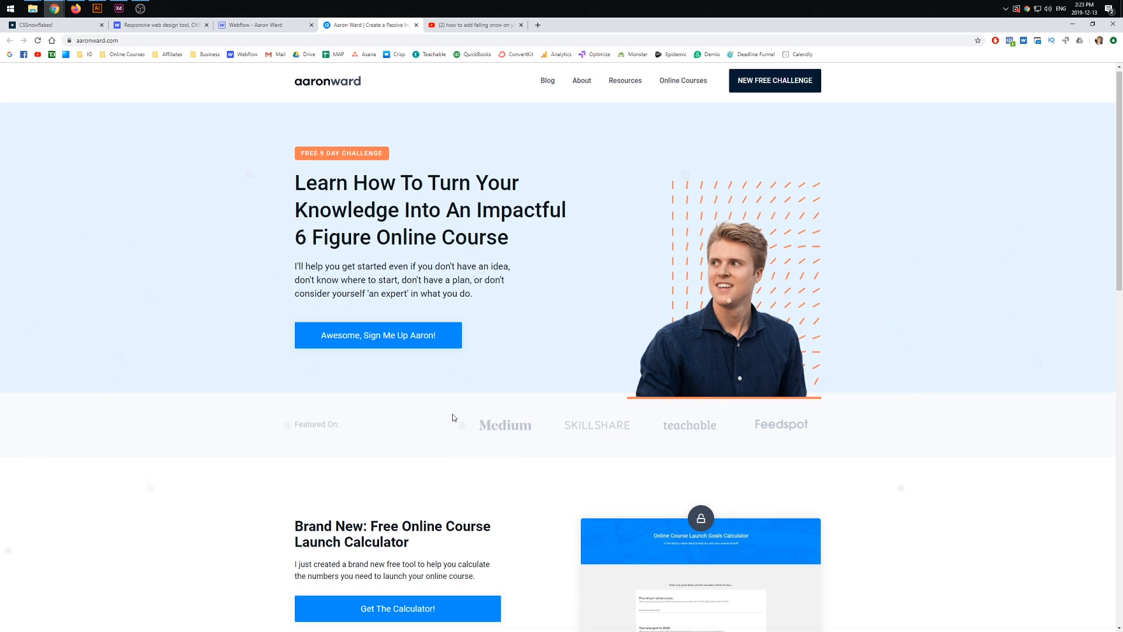
pyautogui.scroll(-3)
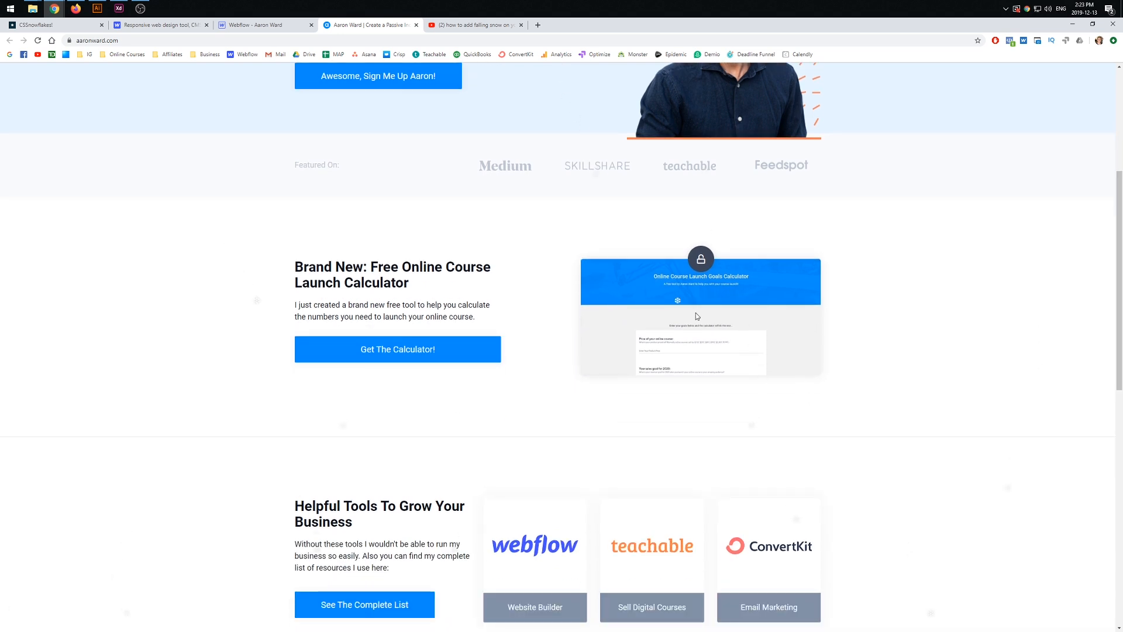
pyautogui.scroll(-3)
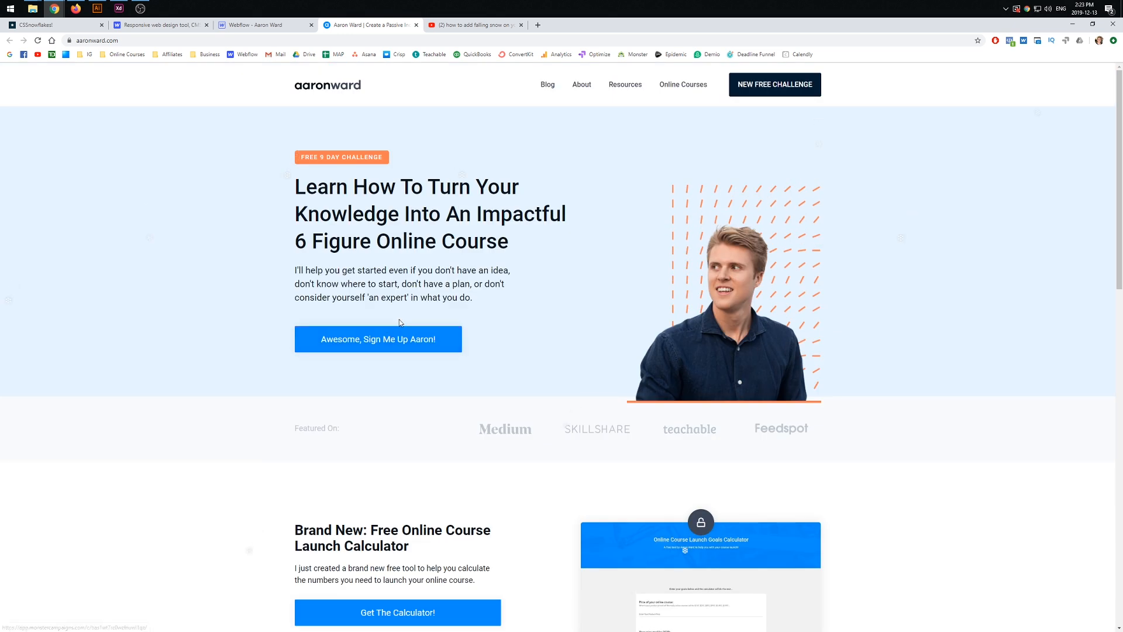
pyautogui.moveTo(561, 273)
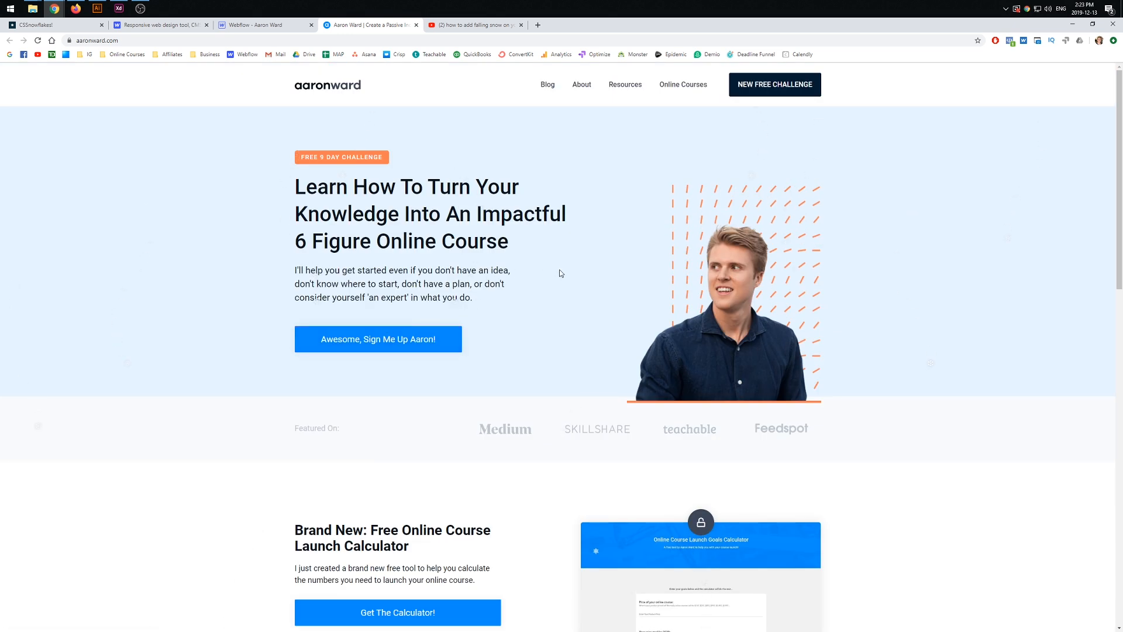
pyautogui.moveTo(653, 227)
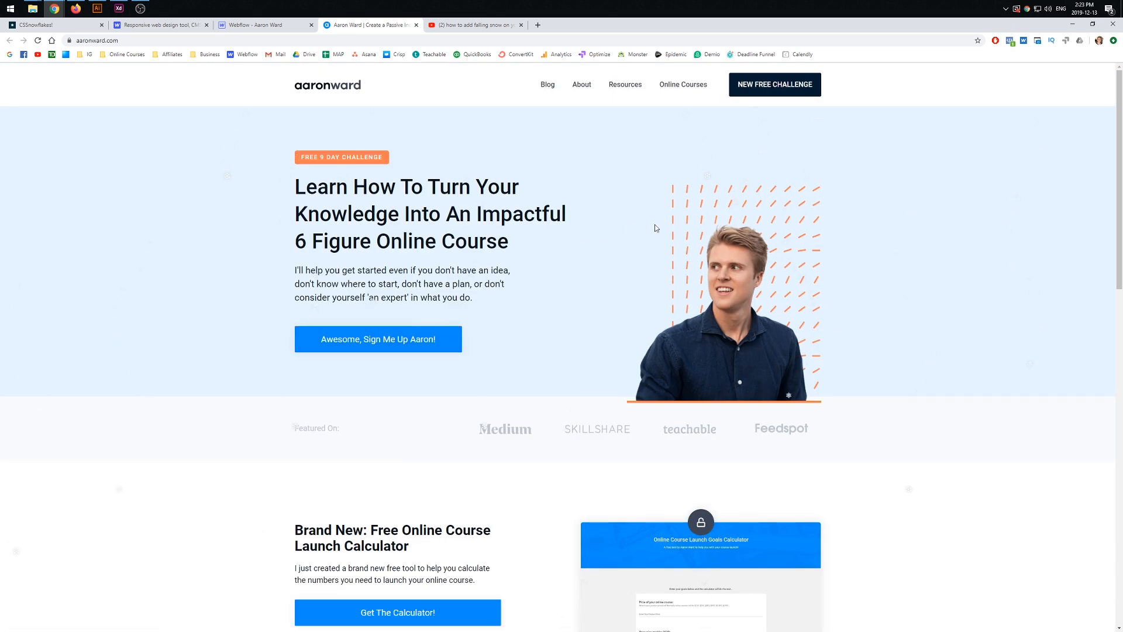
pyautogui.moveTo(652, 189)
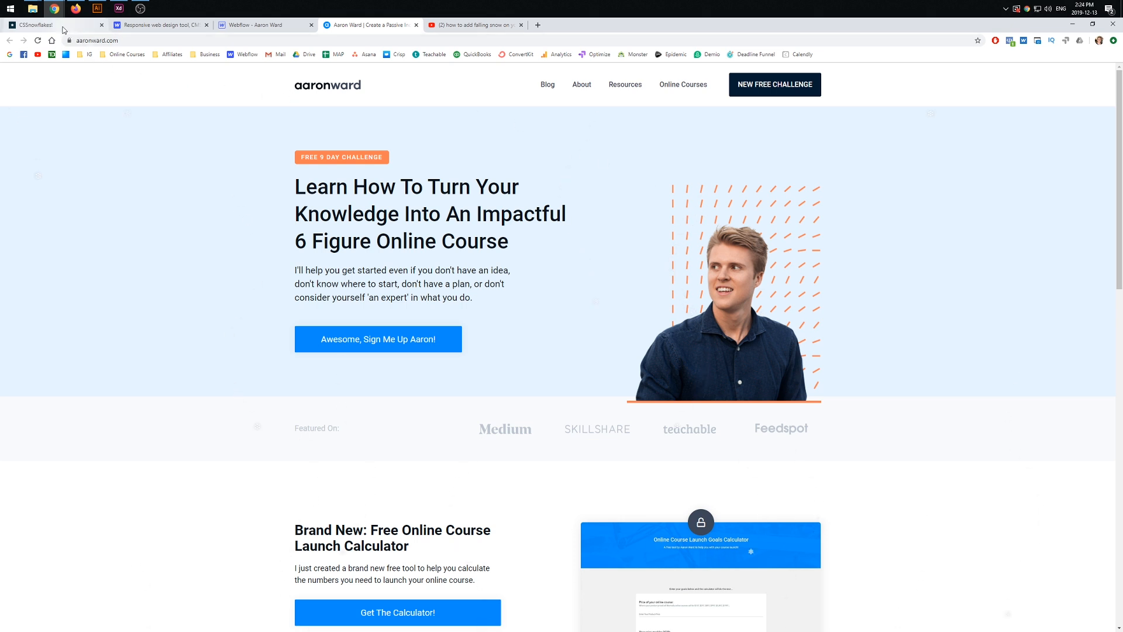
# - Return to the CSSnowflakes demo page showing the snowflake code snippet
pyautogui.click(50, 25)
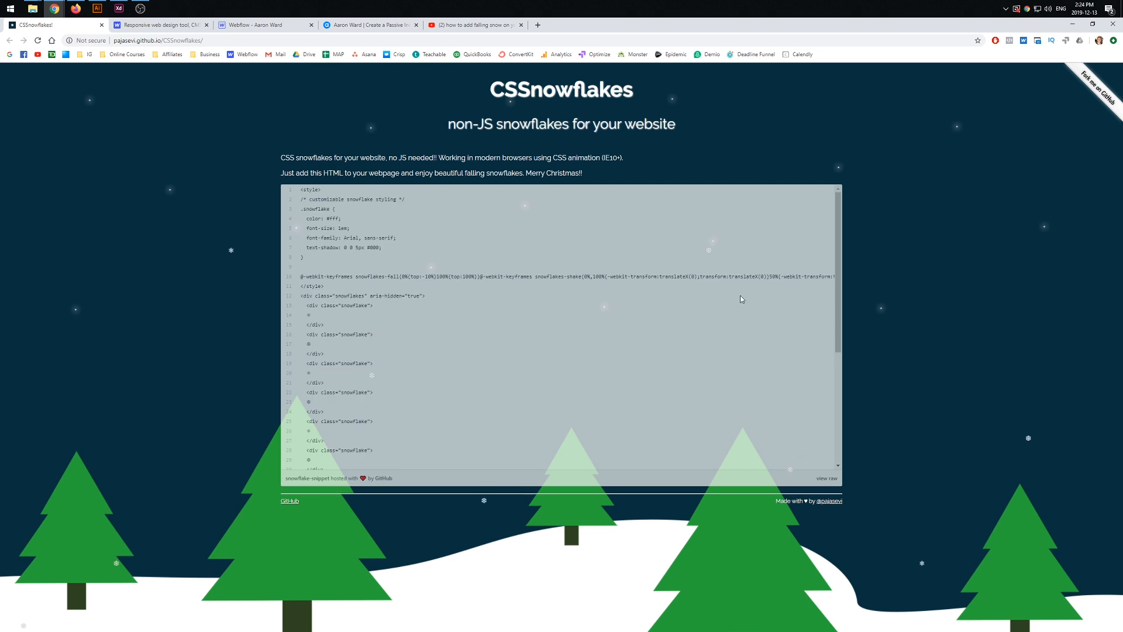
pyautogui.moveTo(798, 181)
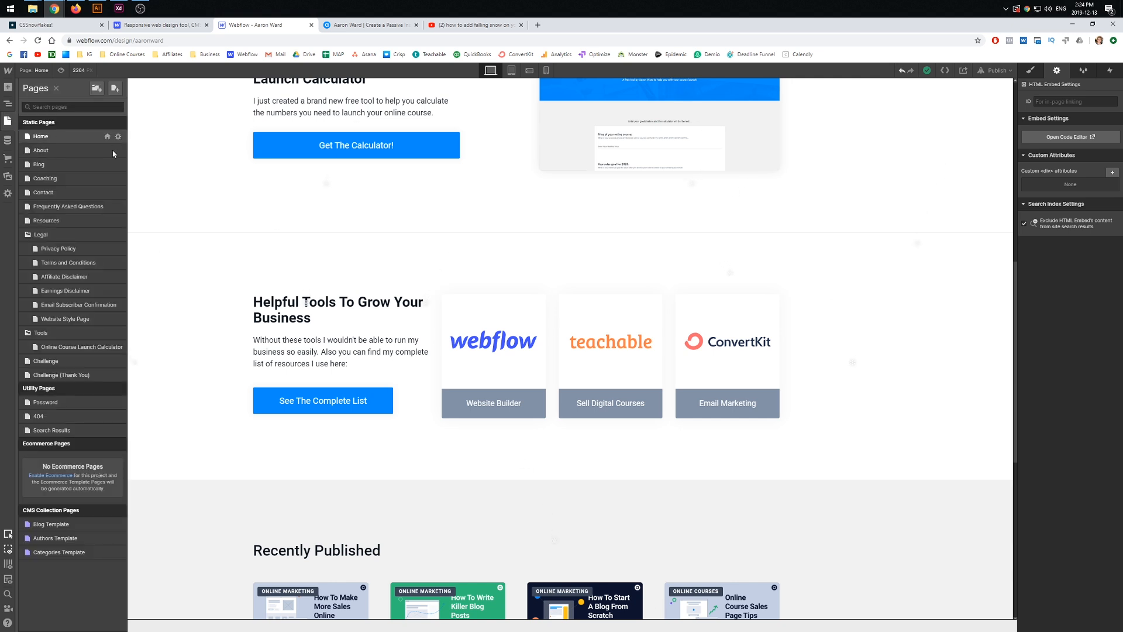
pyautogui.click(118, 137)
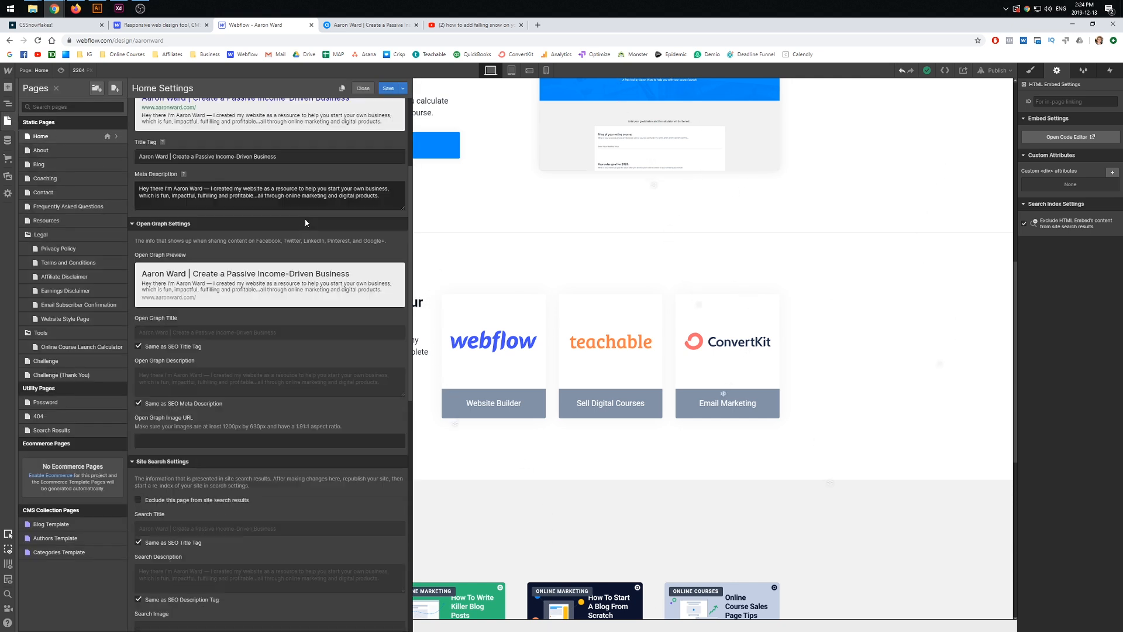
pyautogui.scroll(-3)
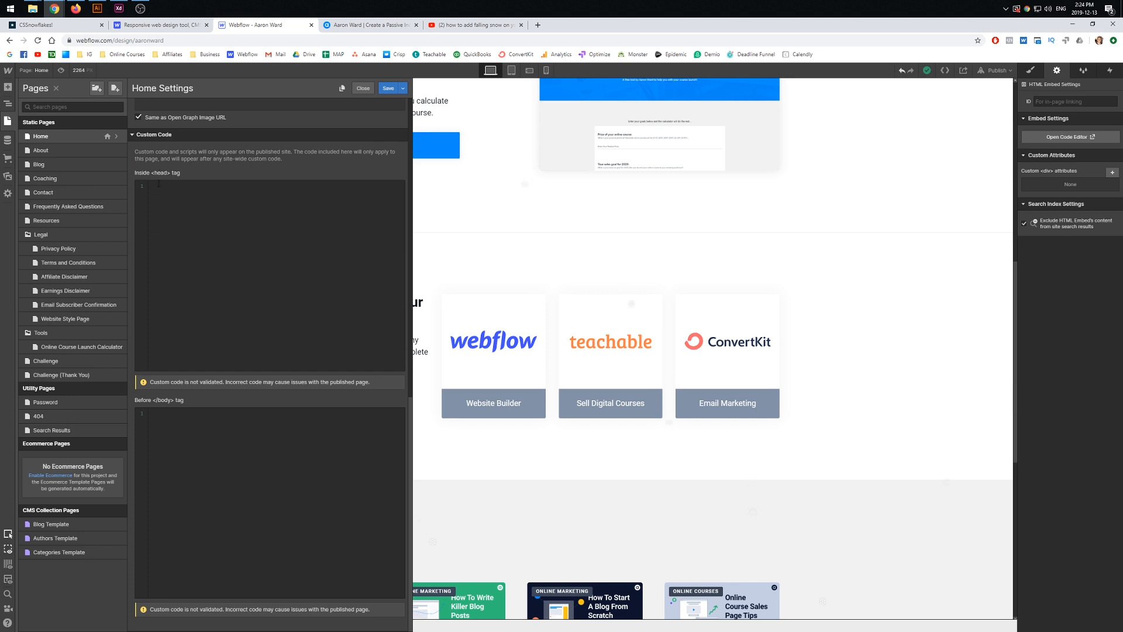
pyautogui.moveTo(175, 221)
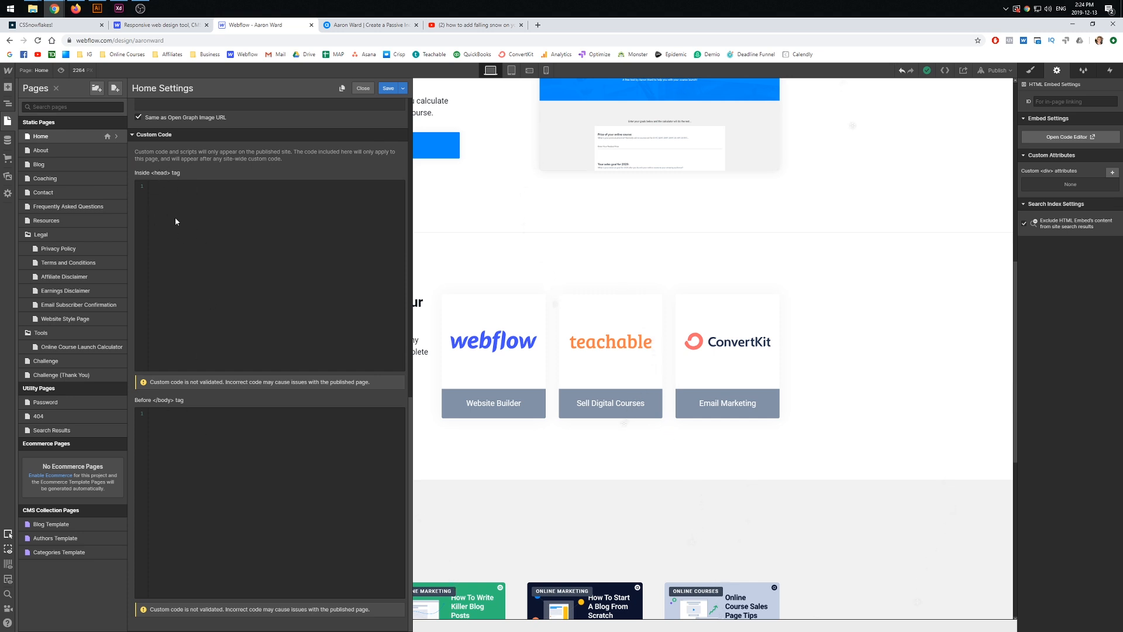
pyautogui.moveTo(246, 208)
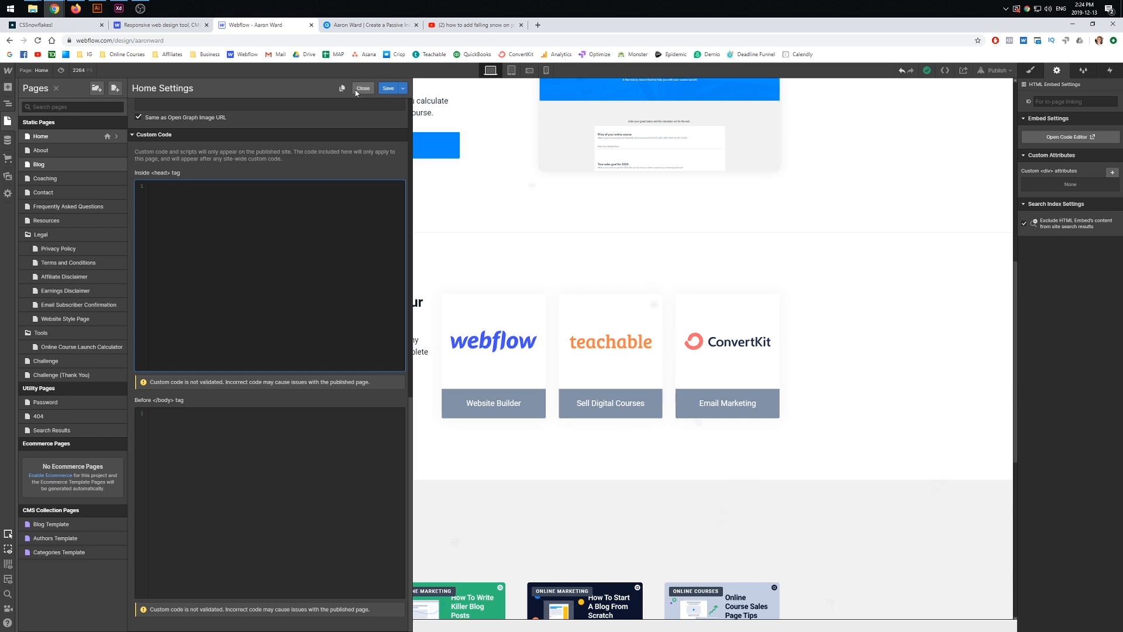
pyautogui.click(363, 87)
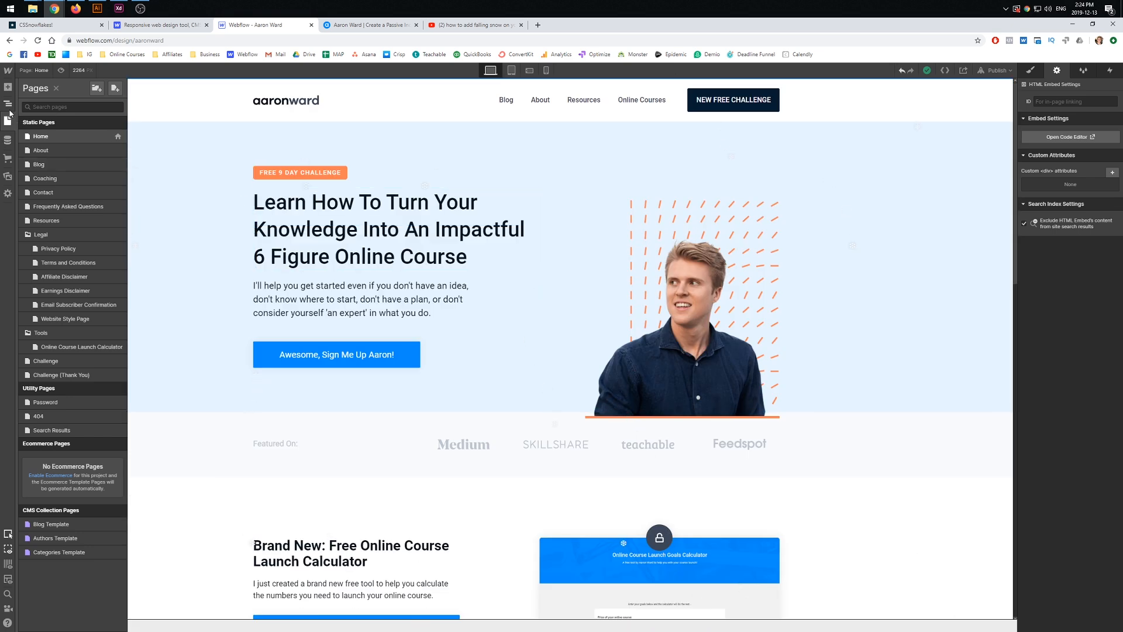
# - Close the Pages panel to reveal the full homepage canvas
pyautogui.click(8, 103)
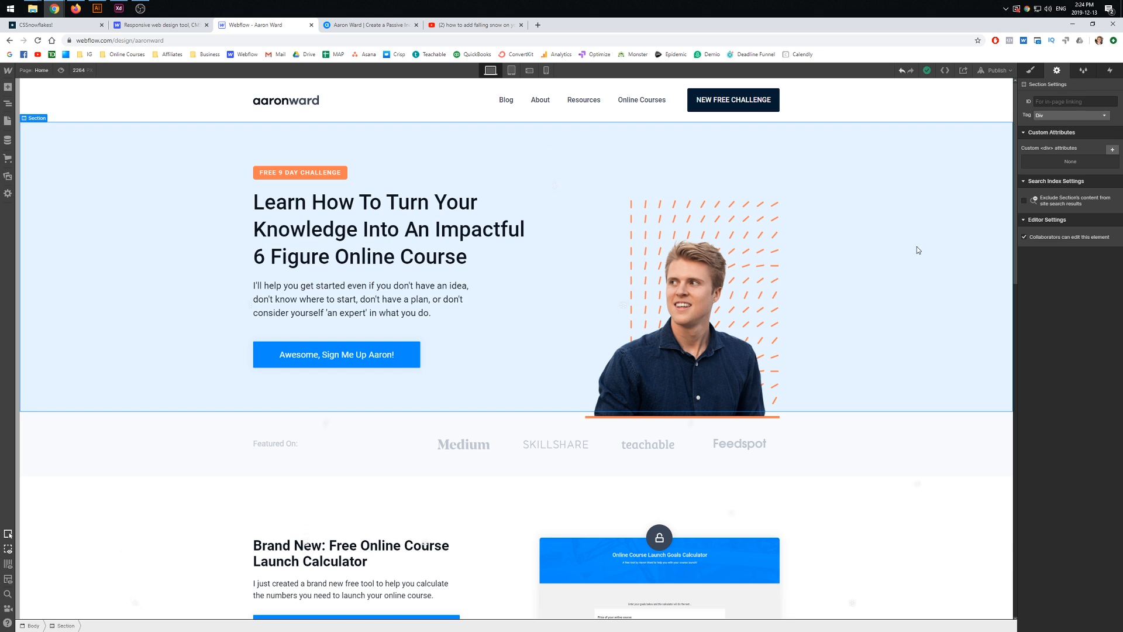
pyautogui.moveTo(894, 255)
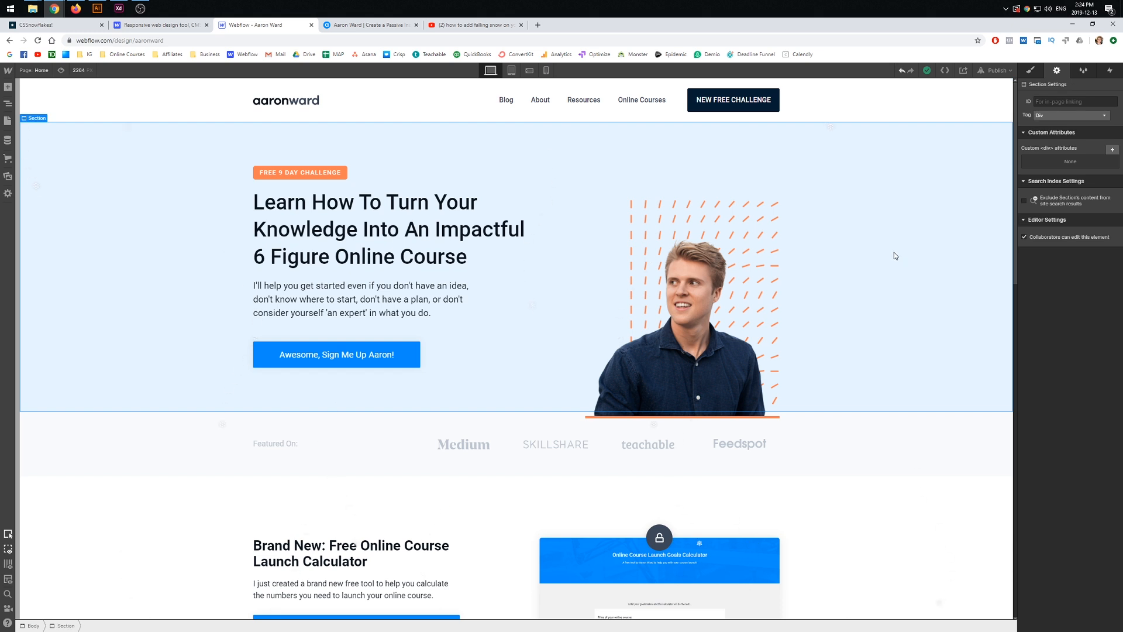